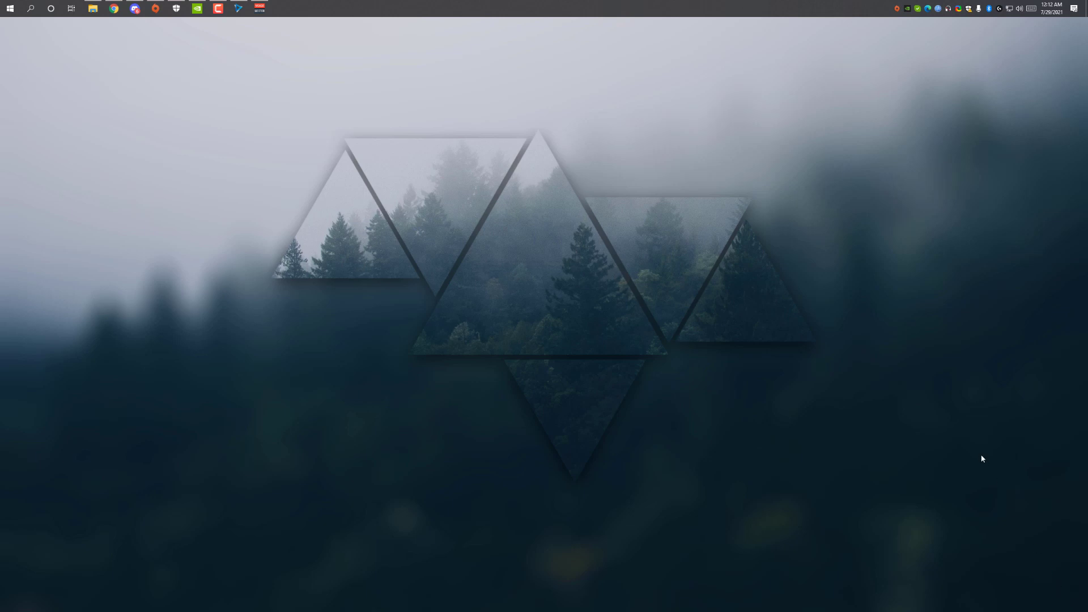
mouse_move(569, 223)
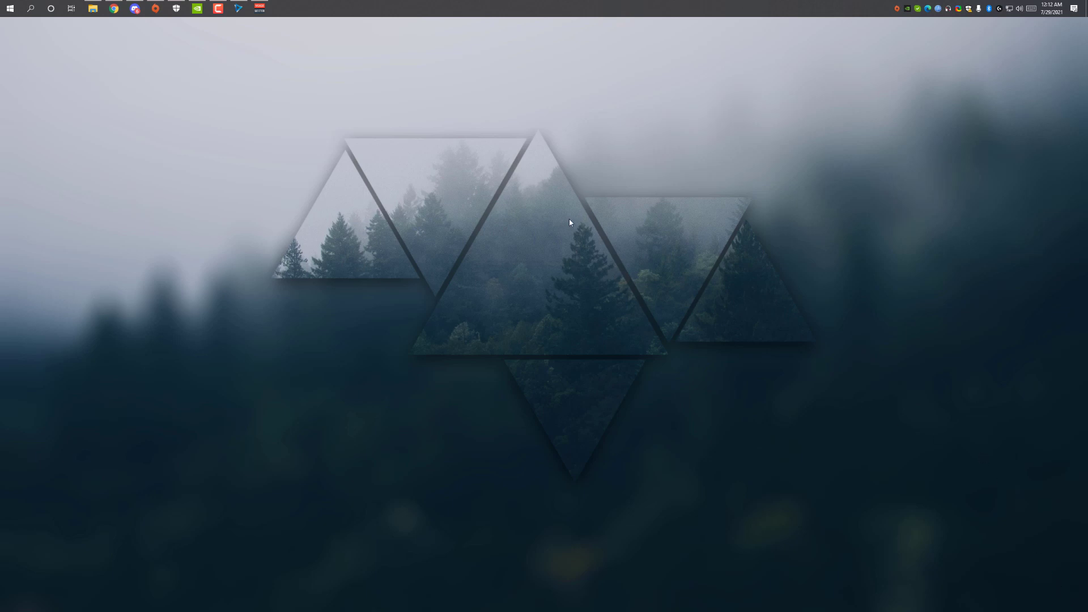
mouse_move(614, 140)
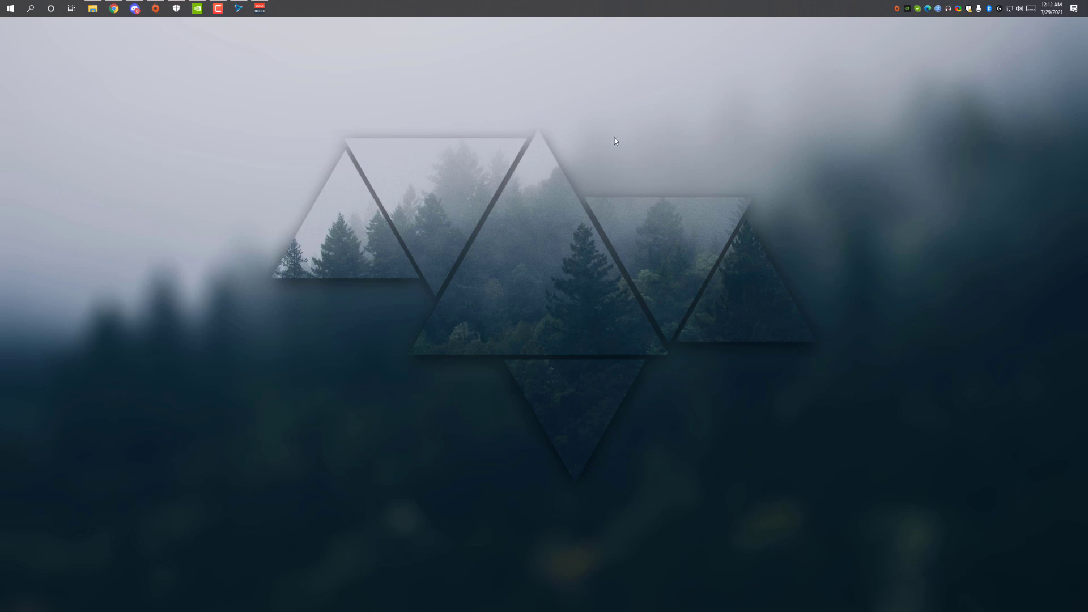
mouse_move(479, 275)
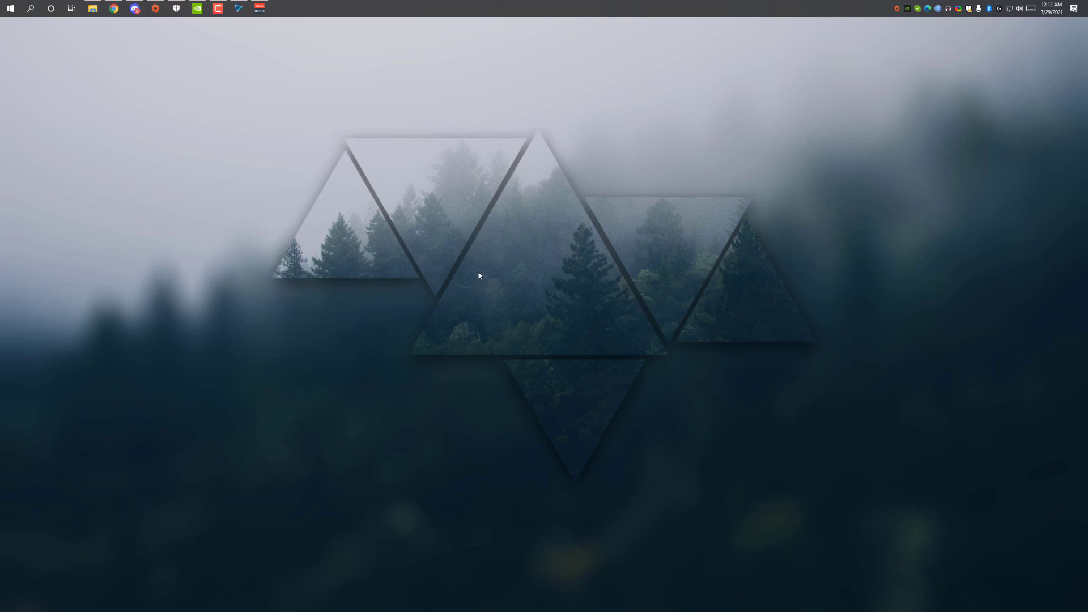
mouse_move(457, 209)
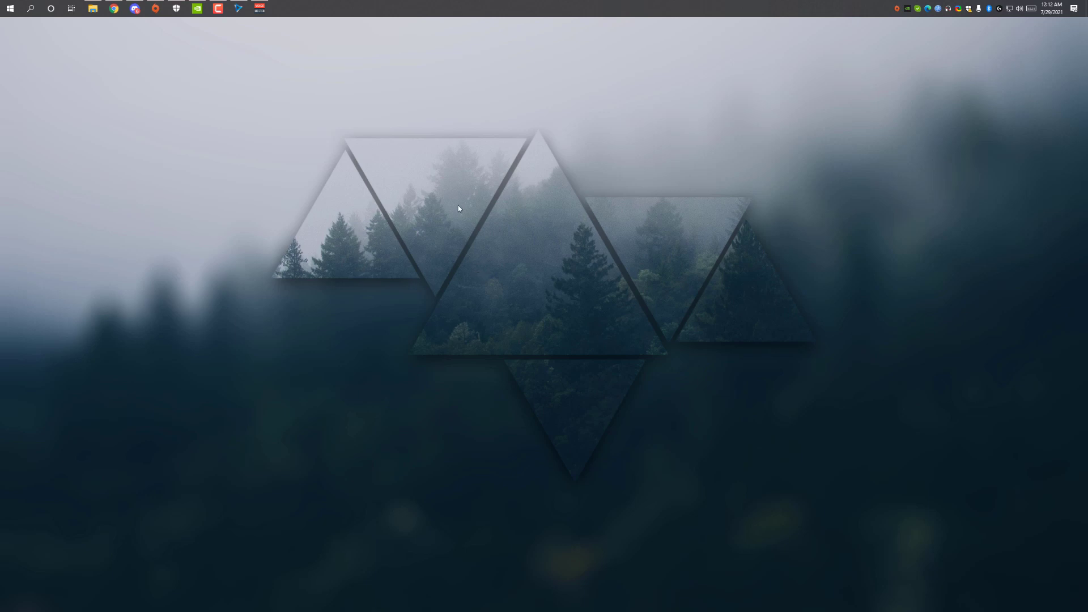
mouse_move(133, 51)
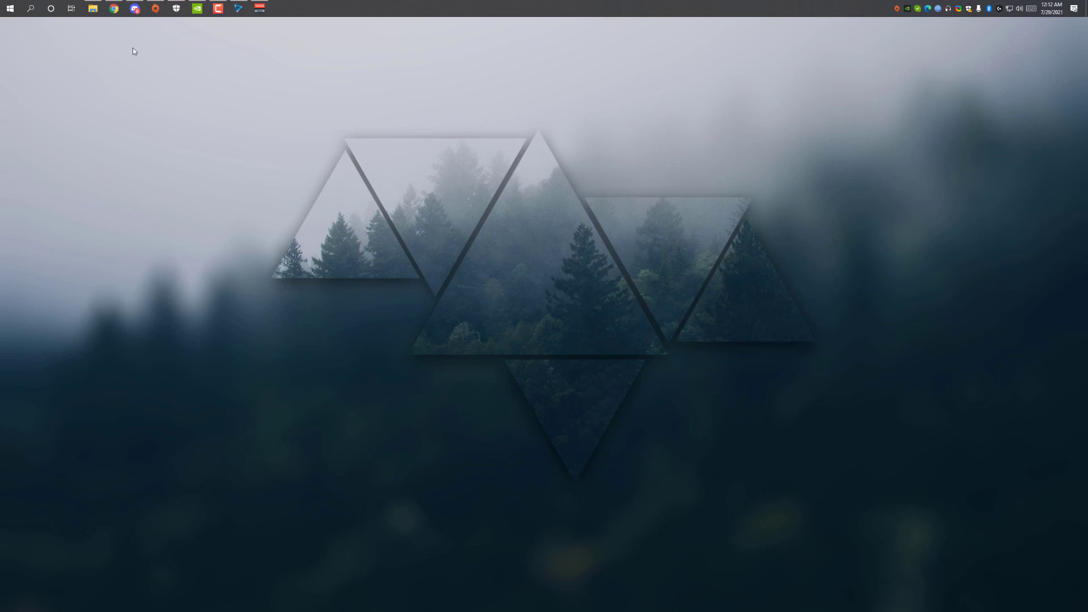
Extract RTM.rar here in Downloads and enter the resulting RTM folder
click(92, 8)
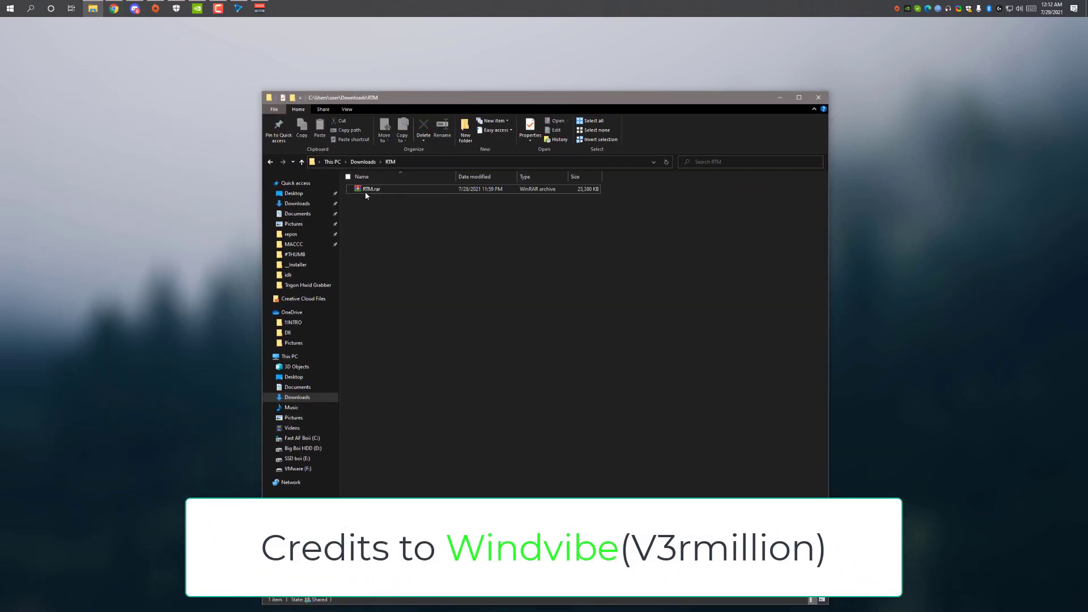
right_click(372, 189)
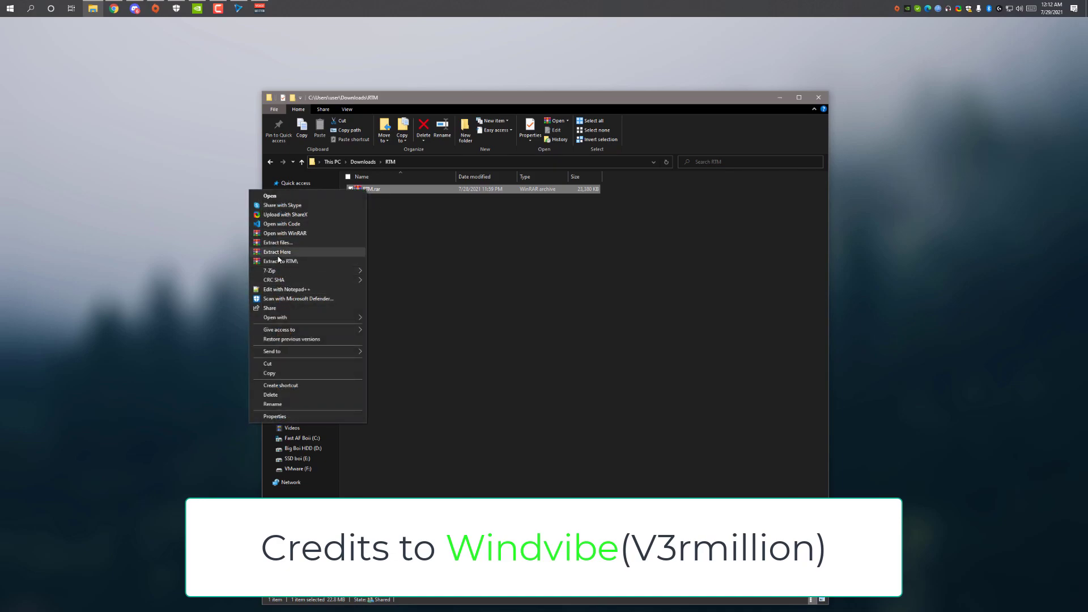
click(277, 252)
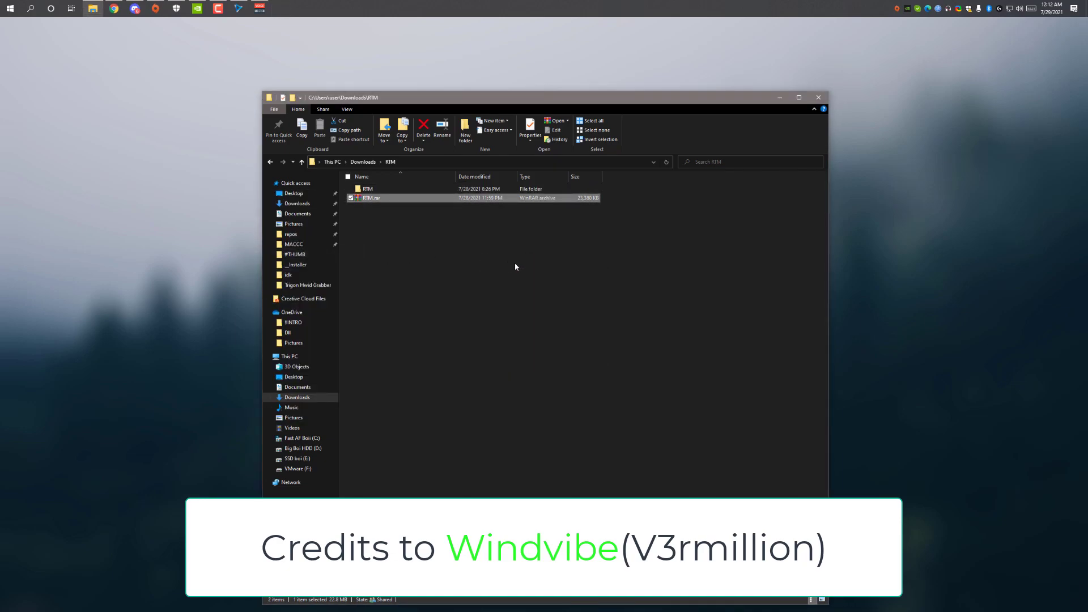
double_click(367, 189)
text(%LocalAppData%)
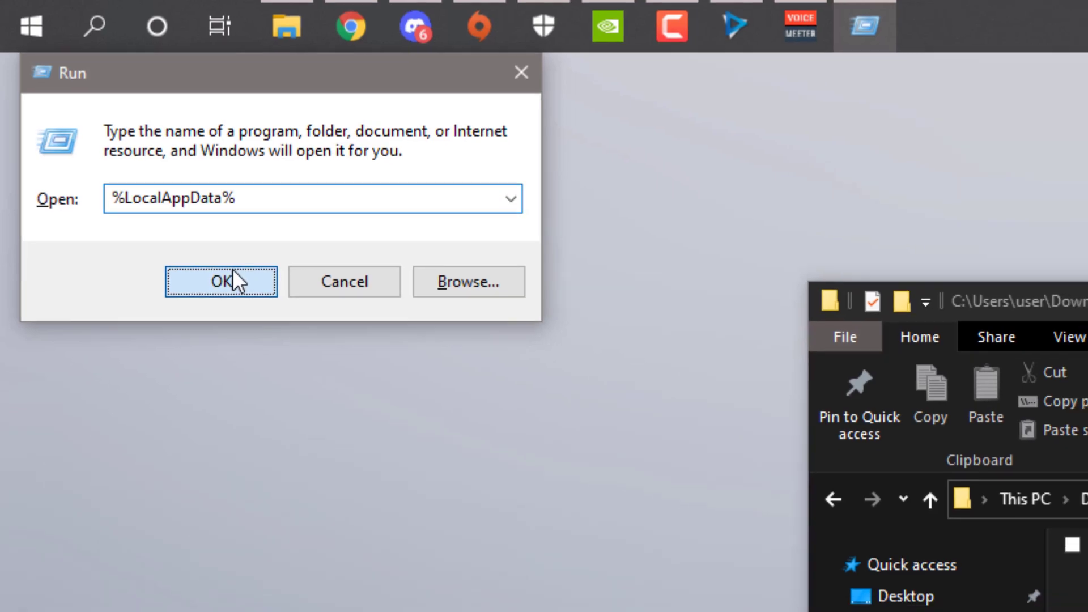
Go to %LocalAppData% and into the Roblox folder toward its Versions subfolder
click(223, 281)
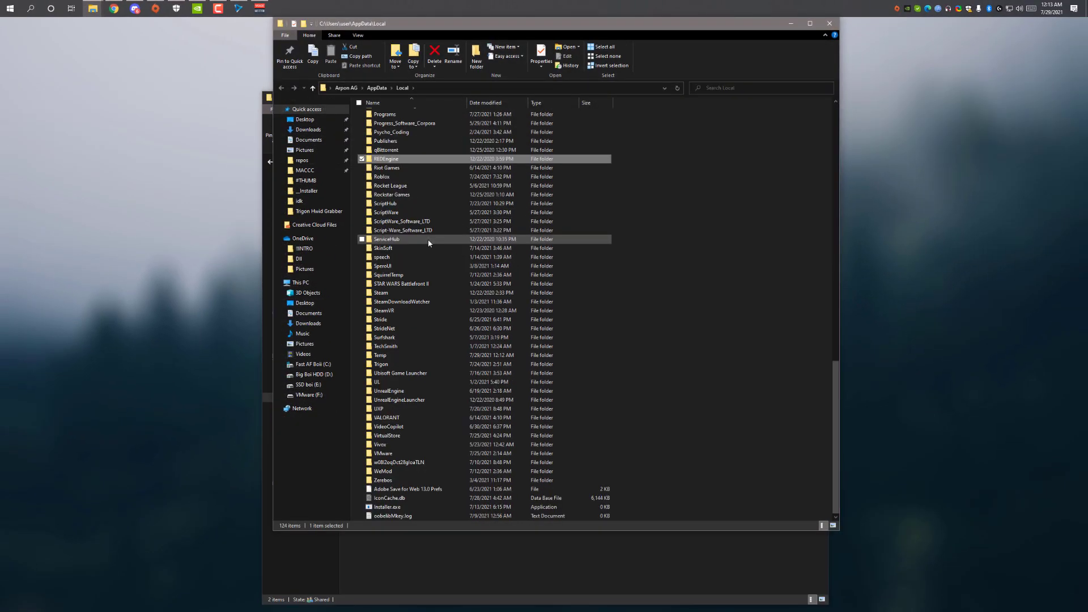
click(381, 176)
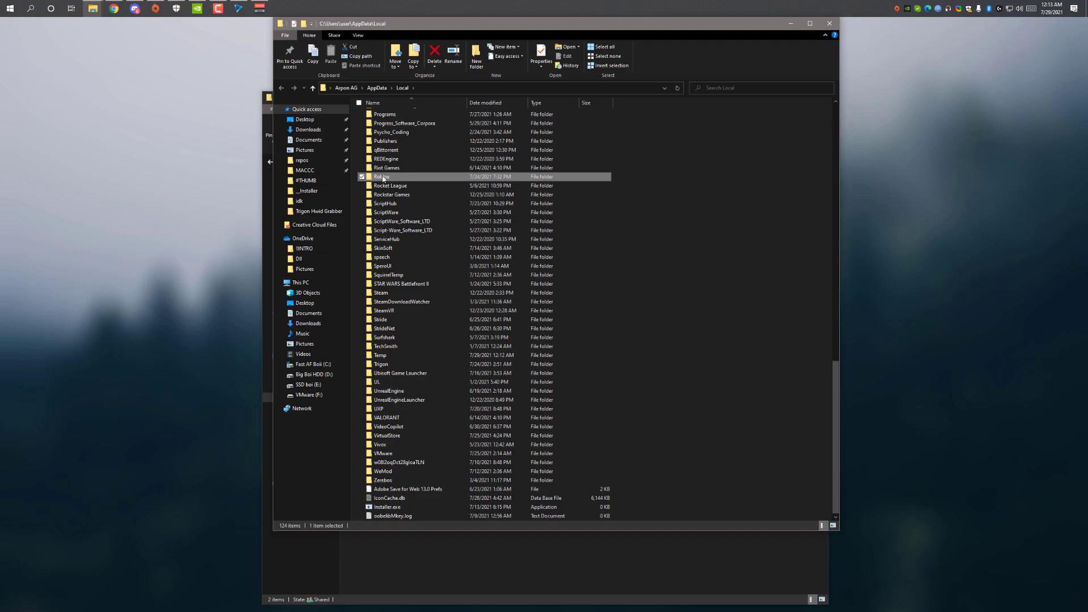
double_click(382, 176)
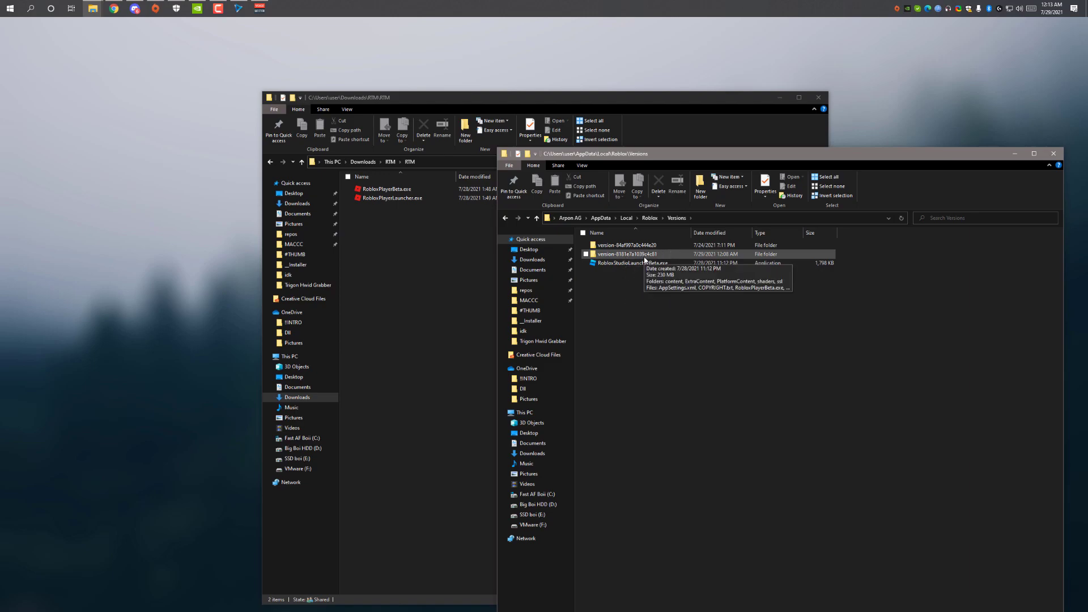
mouse_move(609, 262)
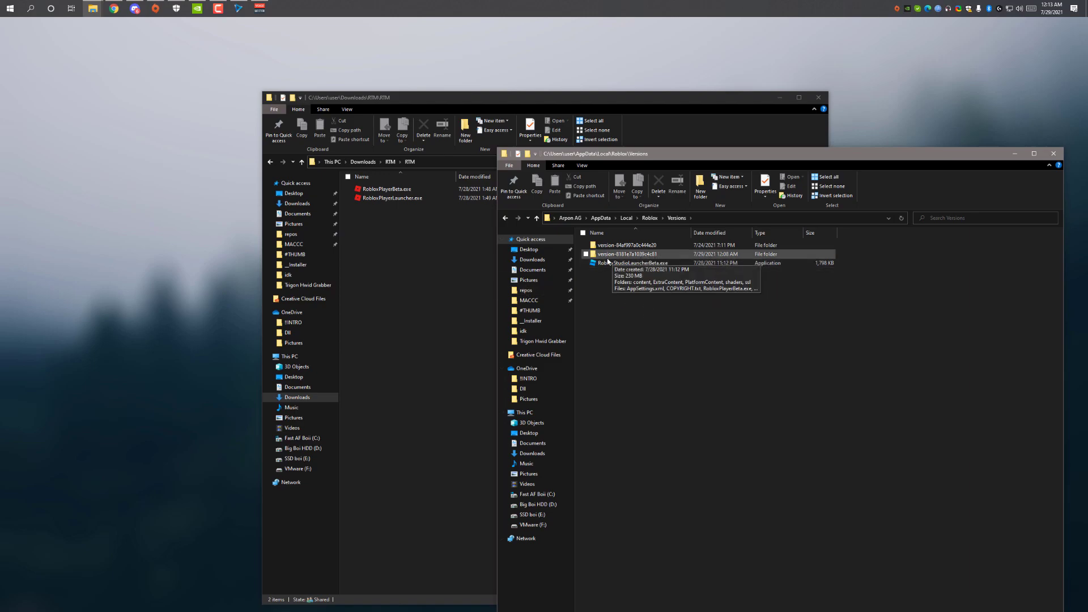
Move RobloxPlayerBeta.exe and RobloxPlayerLauncher.exe into the newest version folder, replacing existing copies
double_click(627, 254)
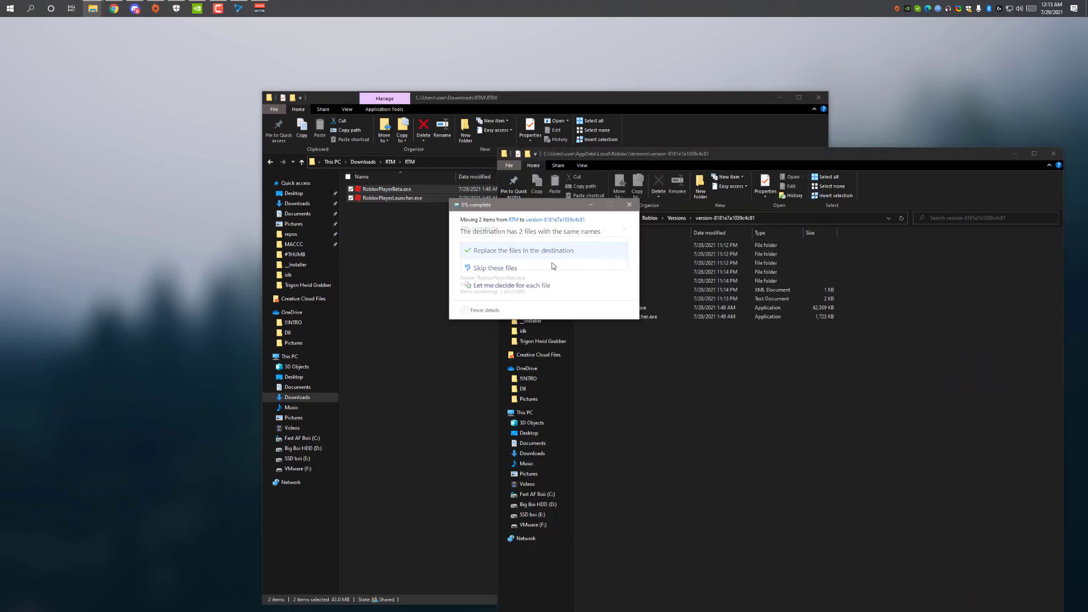
click(521, 250)
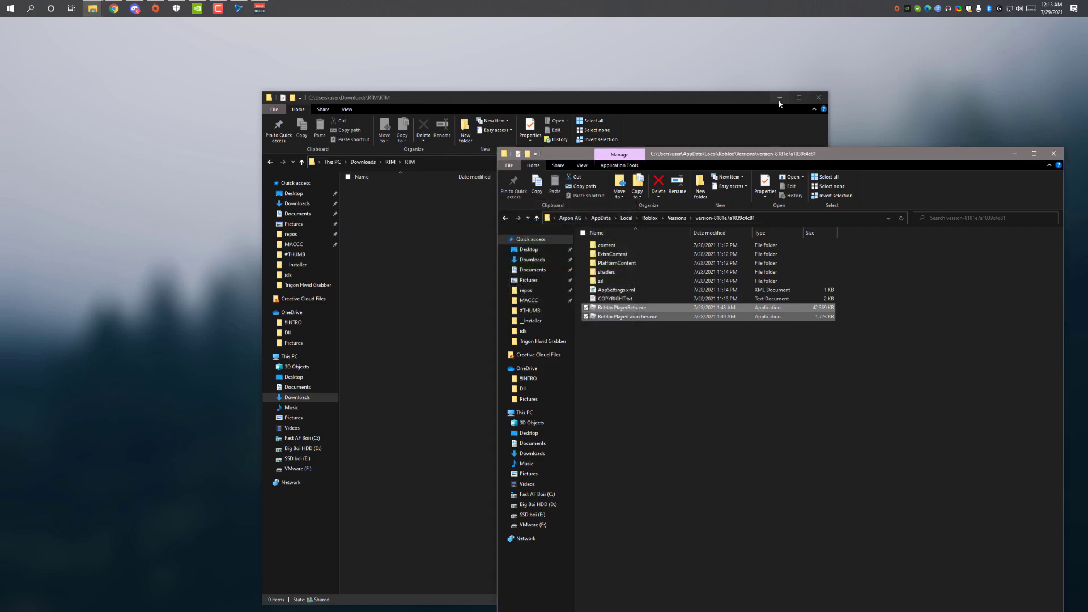
Close the empty RTM window and start a literal baseplate from its Roblox page in Chrome
click(113, 8)
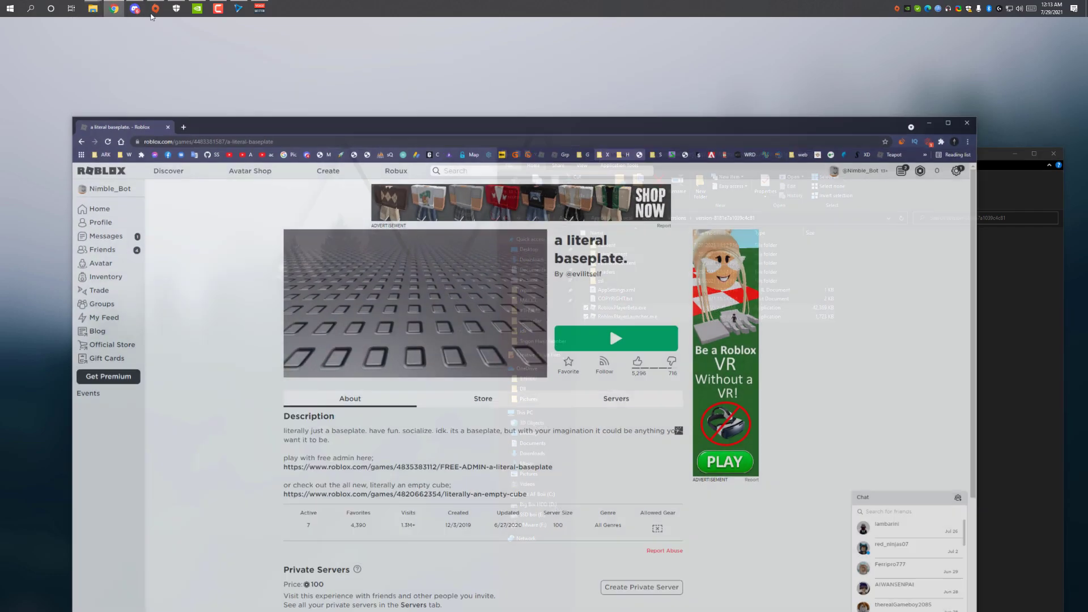
click(614, 339)
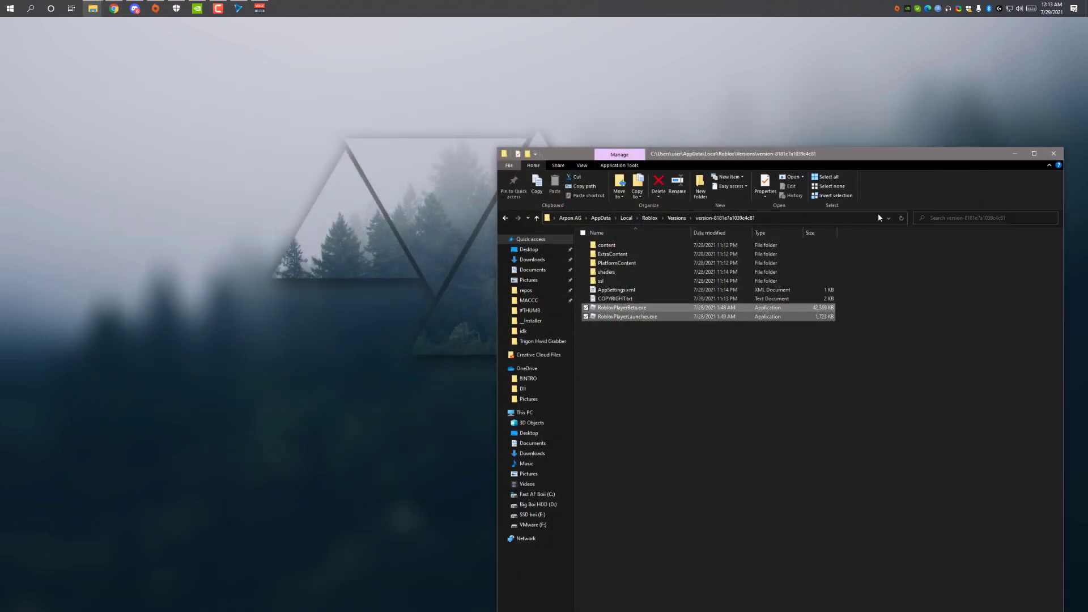
click(238, 8)
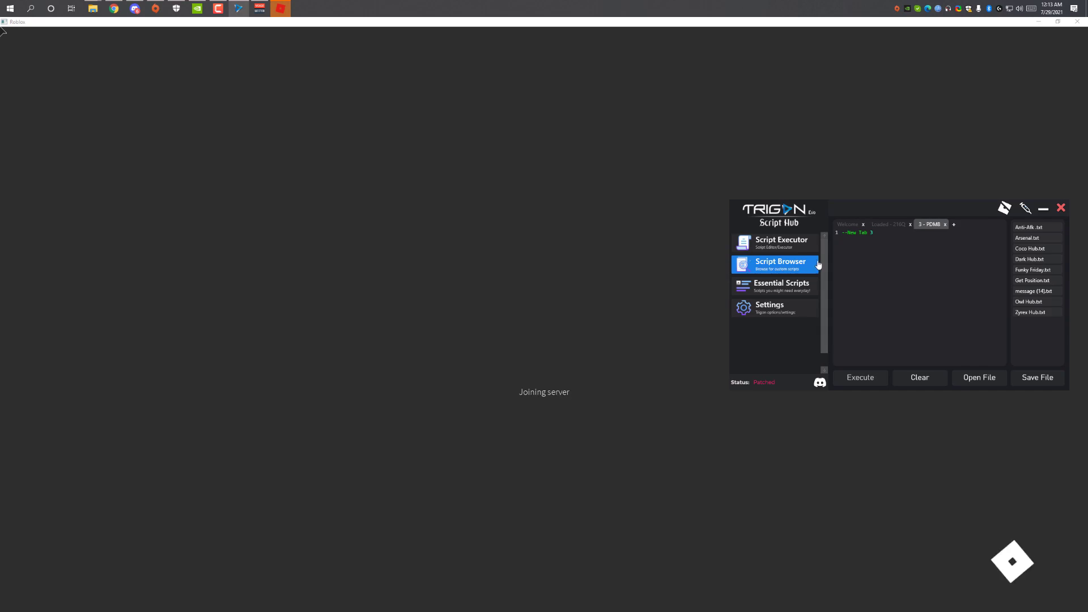
Show the Essential Scripts collection in the Trigon hub's Script Browser while the game loads
click(780, 264)
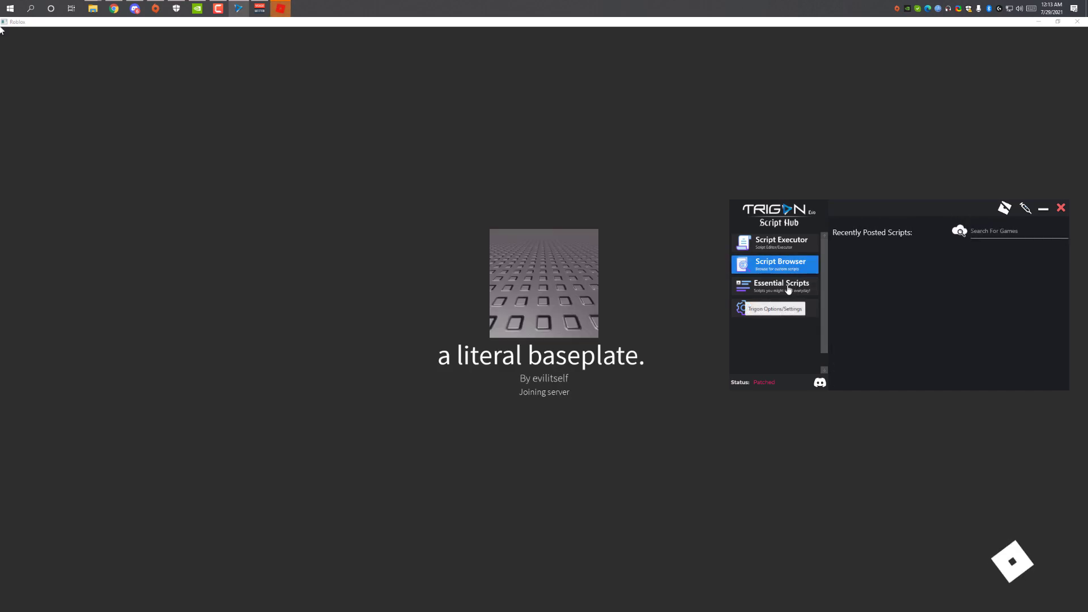
click(781, 286)
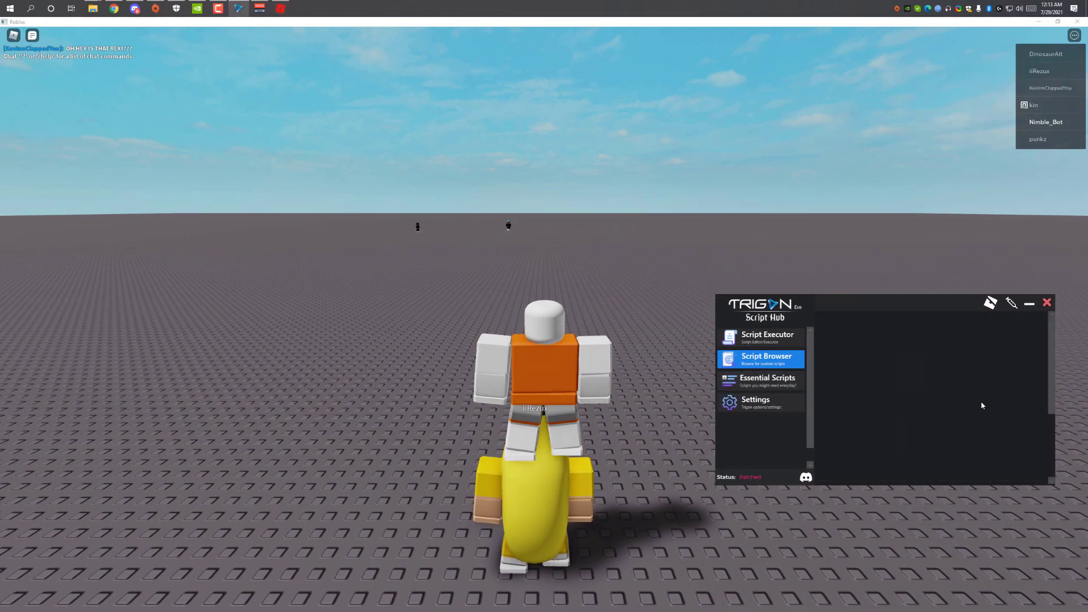
Execute Infinite Yield, Owl Hub, Unnamed ESP and Dark Dex v3, then bring back the Roblox version folder
click(768, 381)
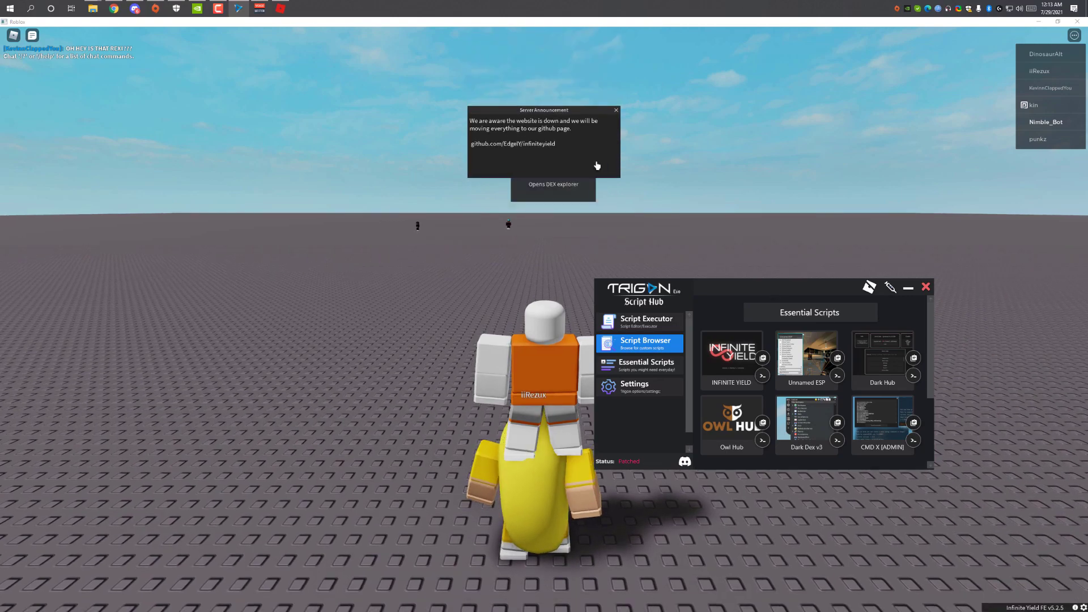
click(614, 110)
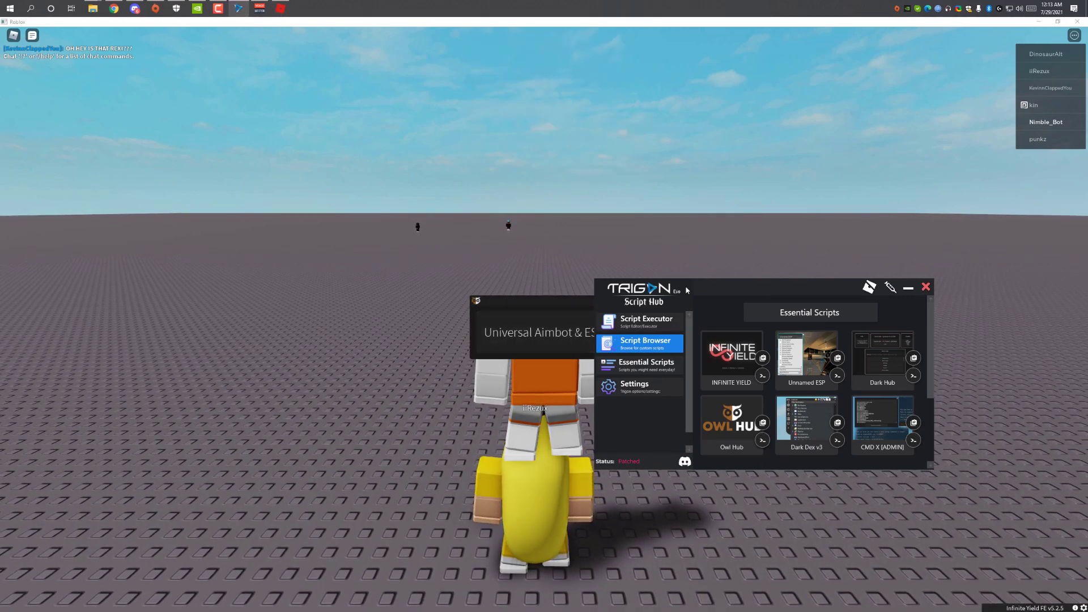
click(762, 422)
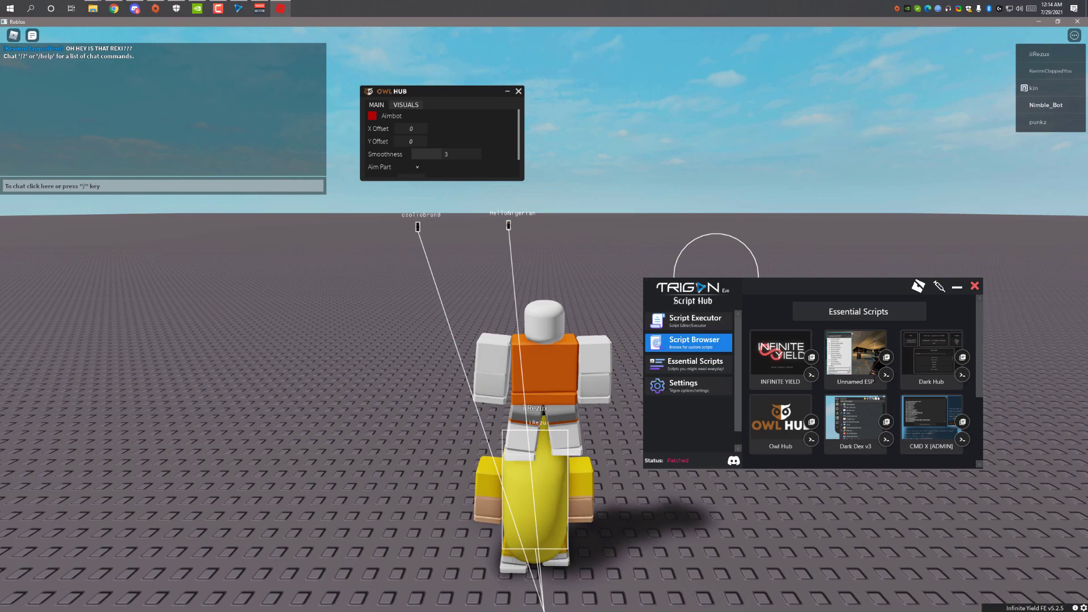
click(854, 356)
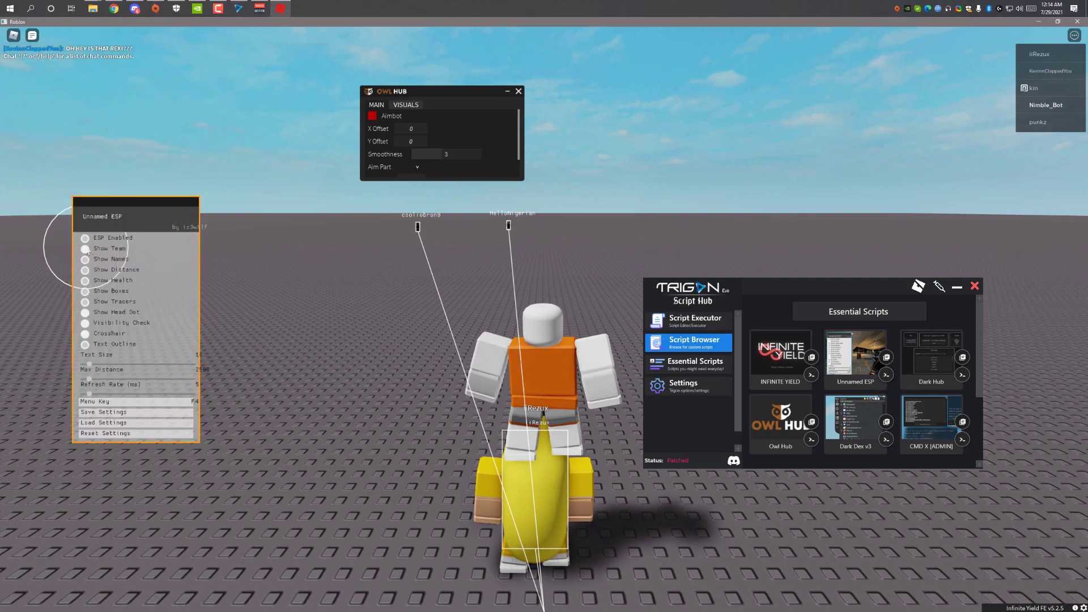
click(85, 237)
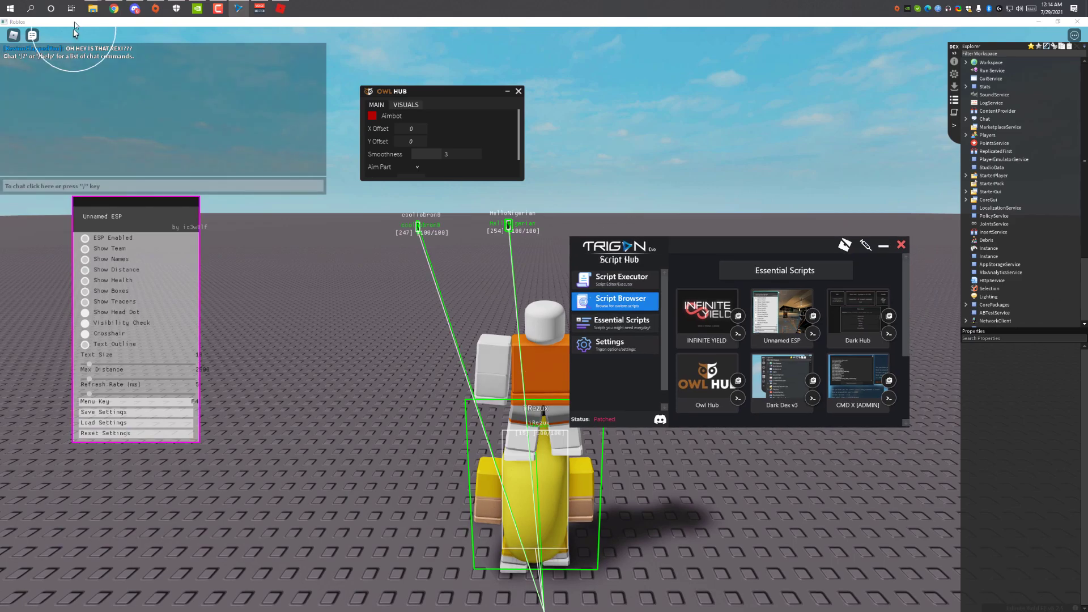
click(86, 8)
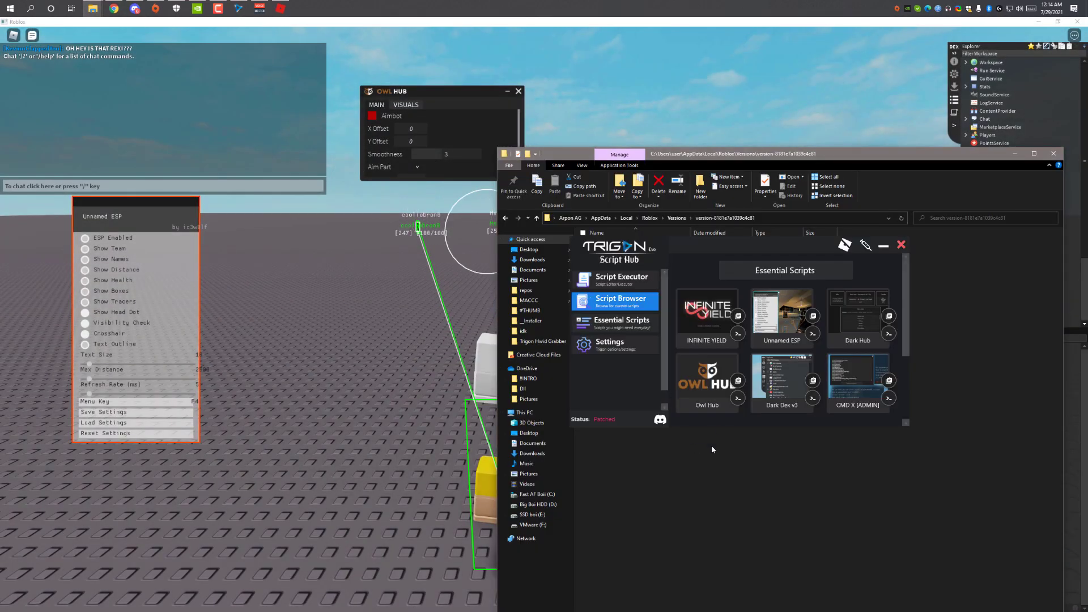